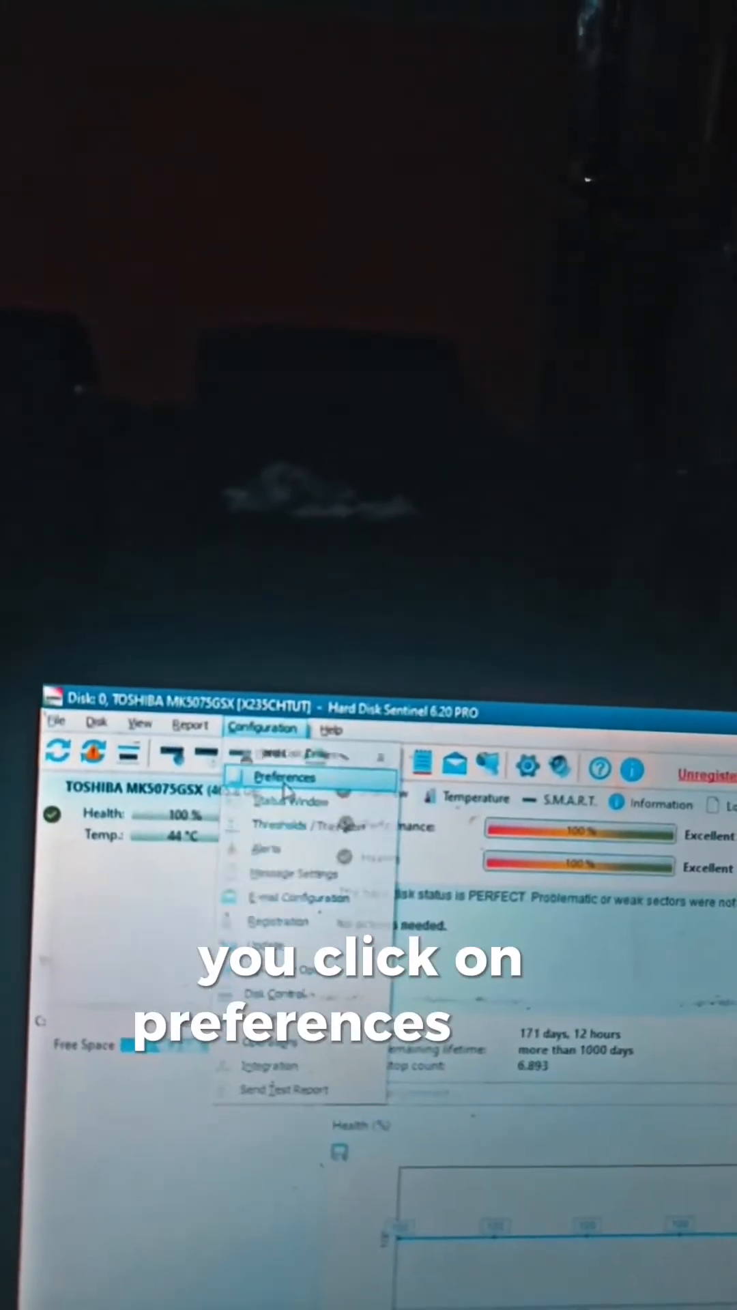
- Reach Hard Disk Sentinel's Preferences from the Configuration menu
left_click(284, 777)
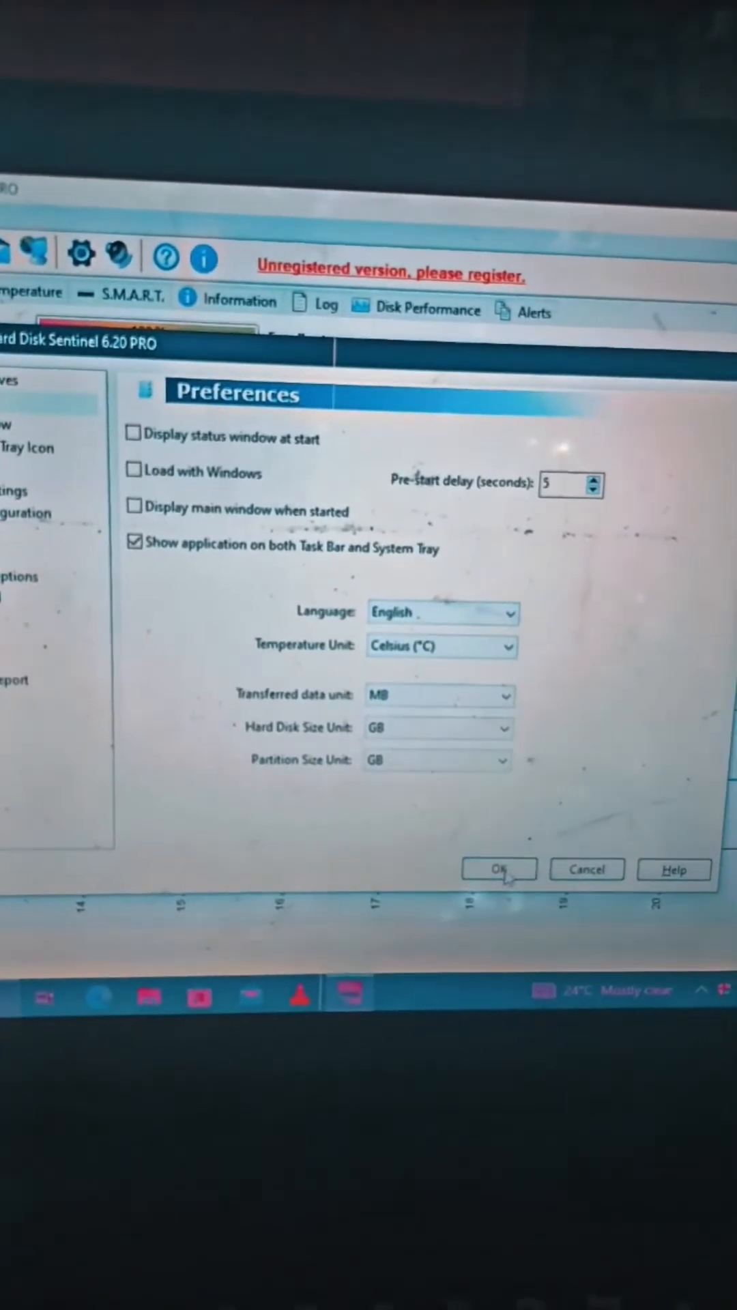
- Confirm the preferences with 'Load with Windows' and startup-window options unchecked
left_click(500, 869)
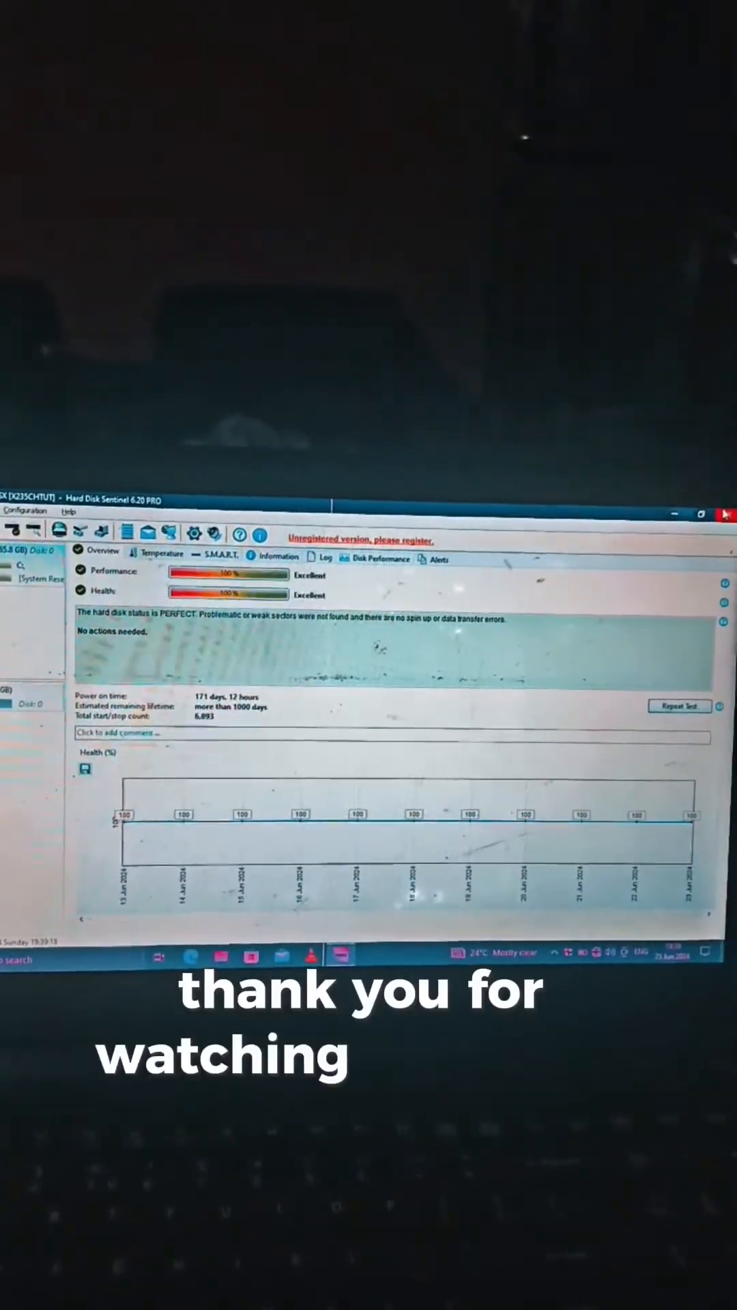